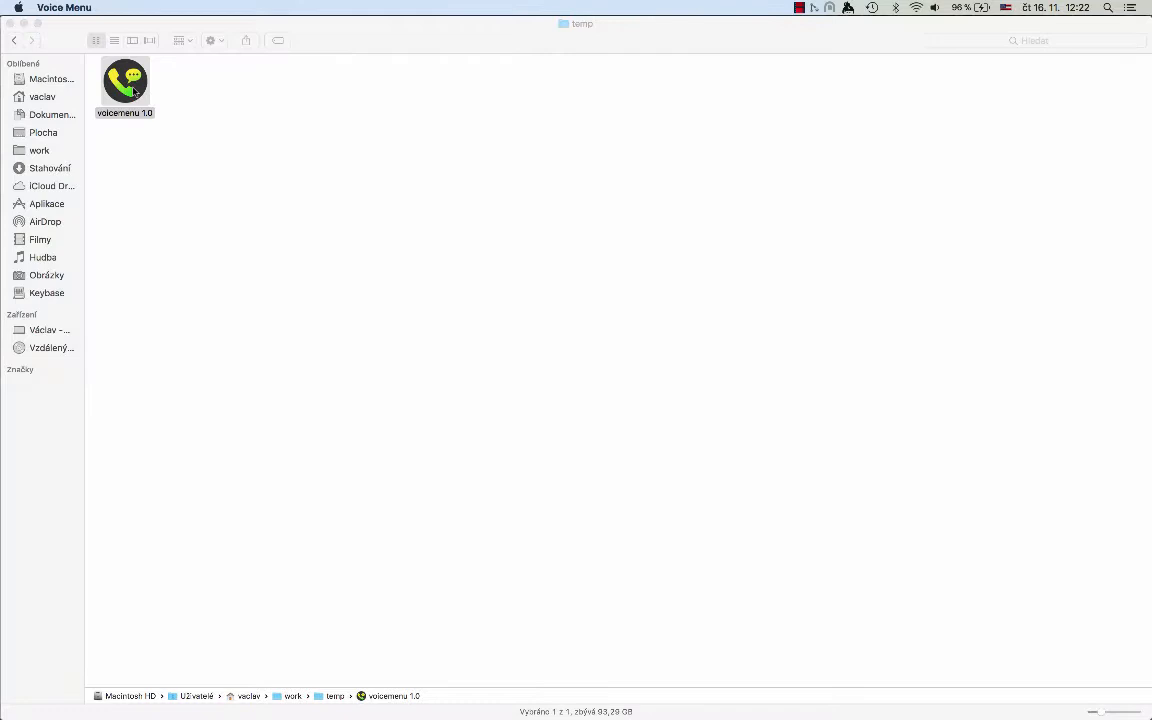
Step: Launch the voicemenu 1.0 app from the Finder temp folder
double_click(124, 82)
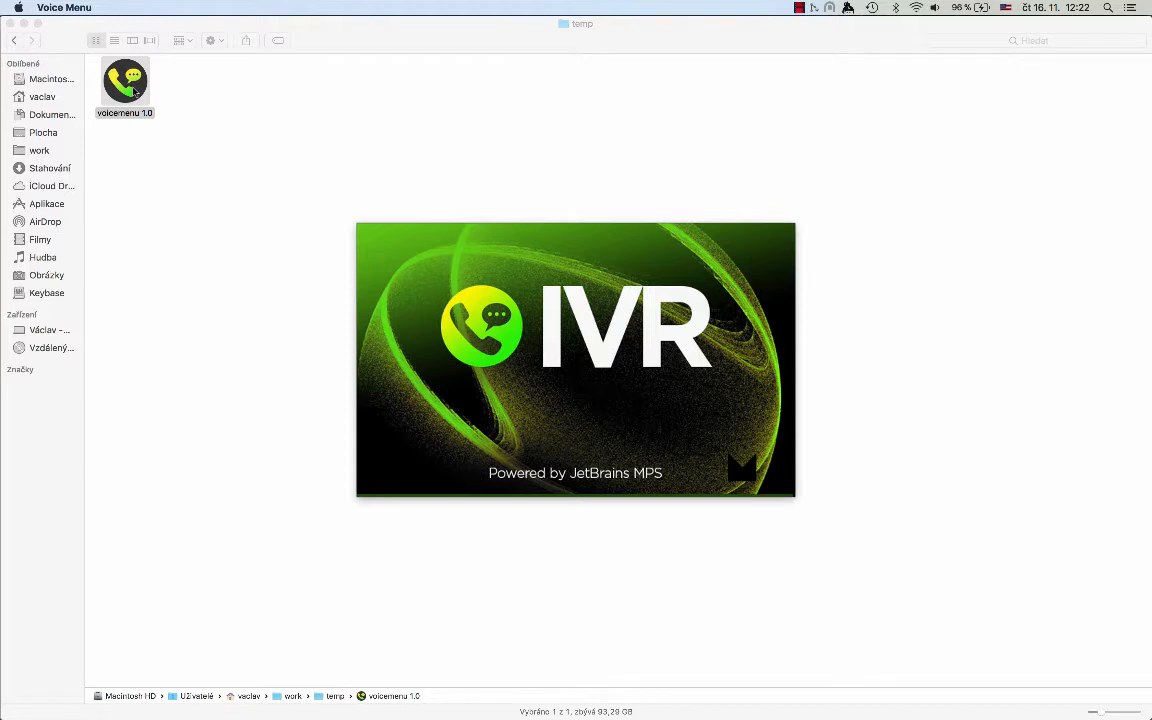
Step: Load the Voice_demo project and hide the Messages panel, leaving Context Actions visible
double_click(125, 82)
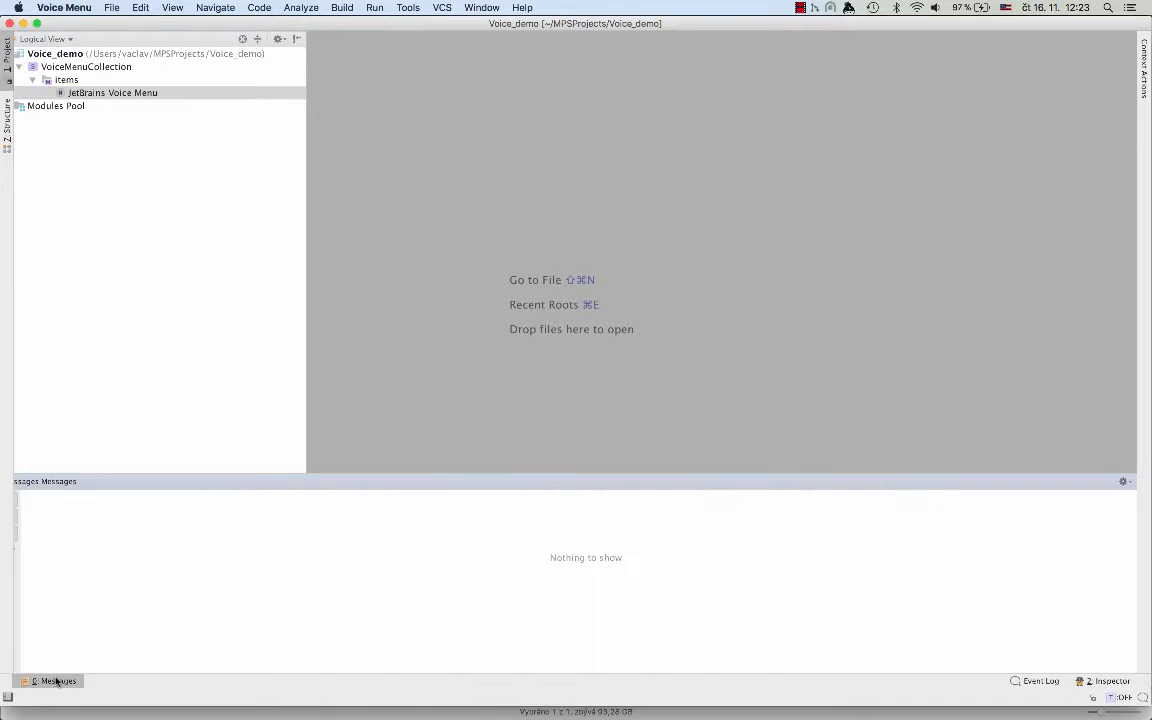
left_click(52, 681)
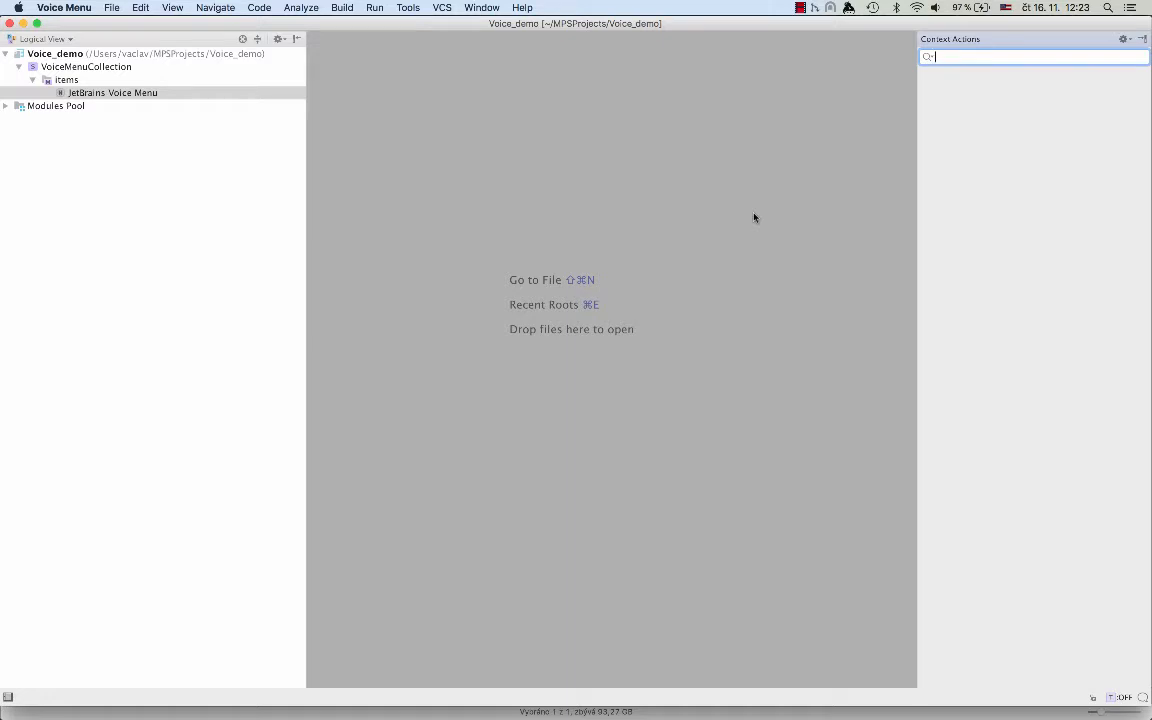
mouse_move(524, 263)
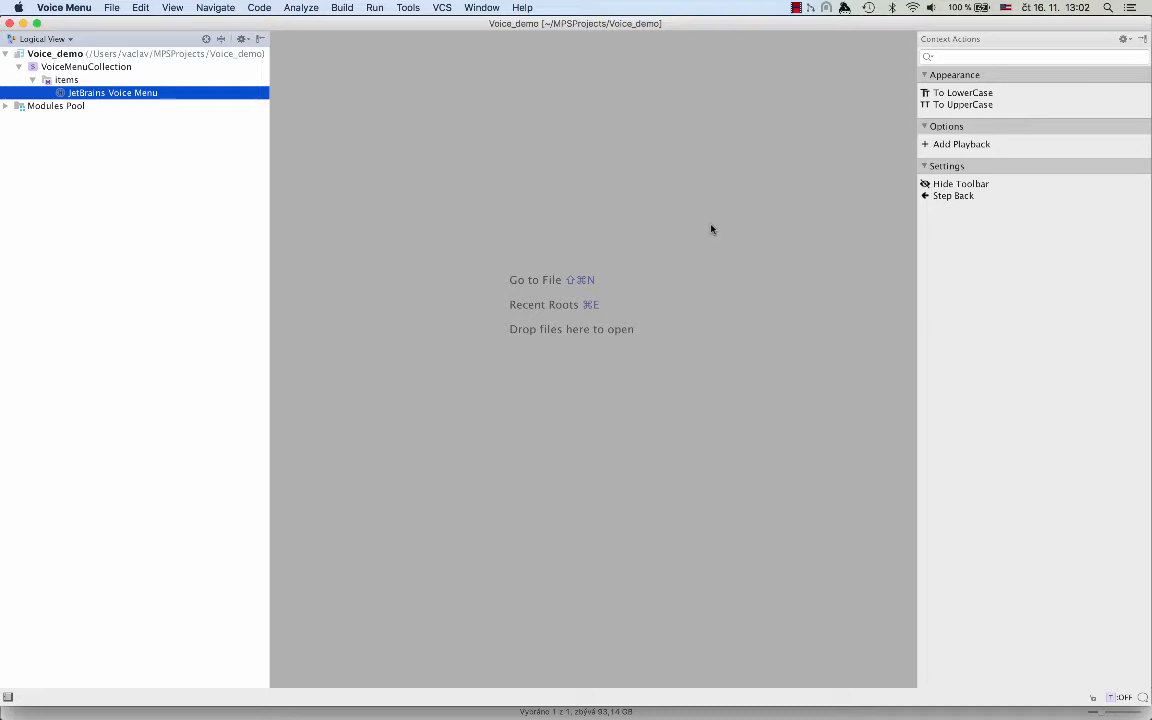
mouse_move(157, 64)
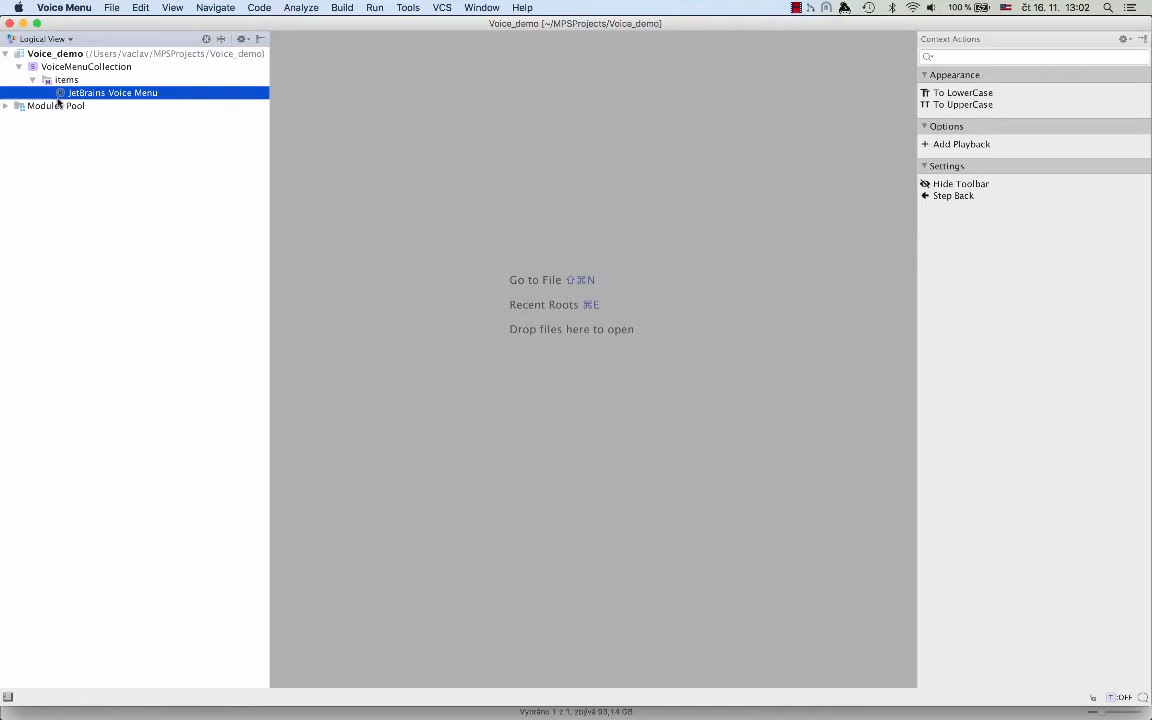
Step: Browse the items model's context actions and dismiss the menu without choosing one
left_click(66, 79)
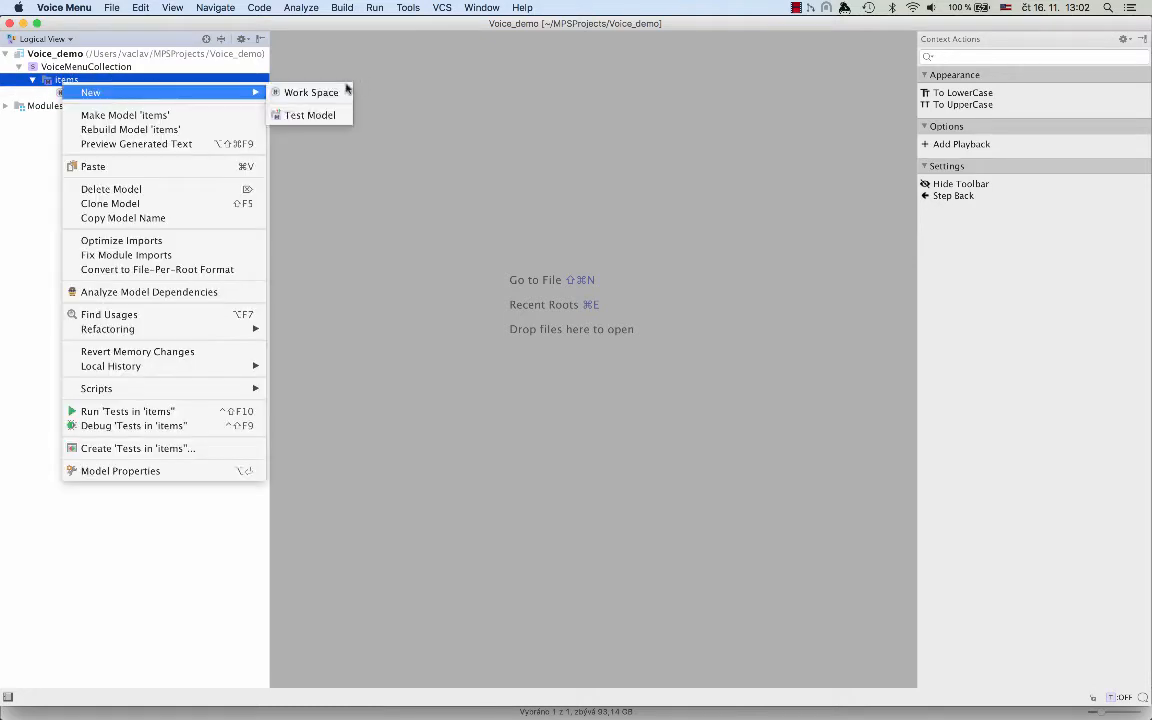
left_click(311, 92)
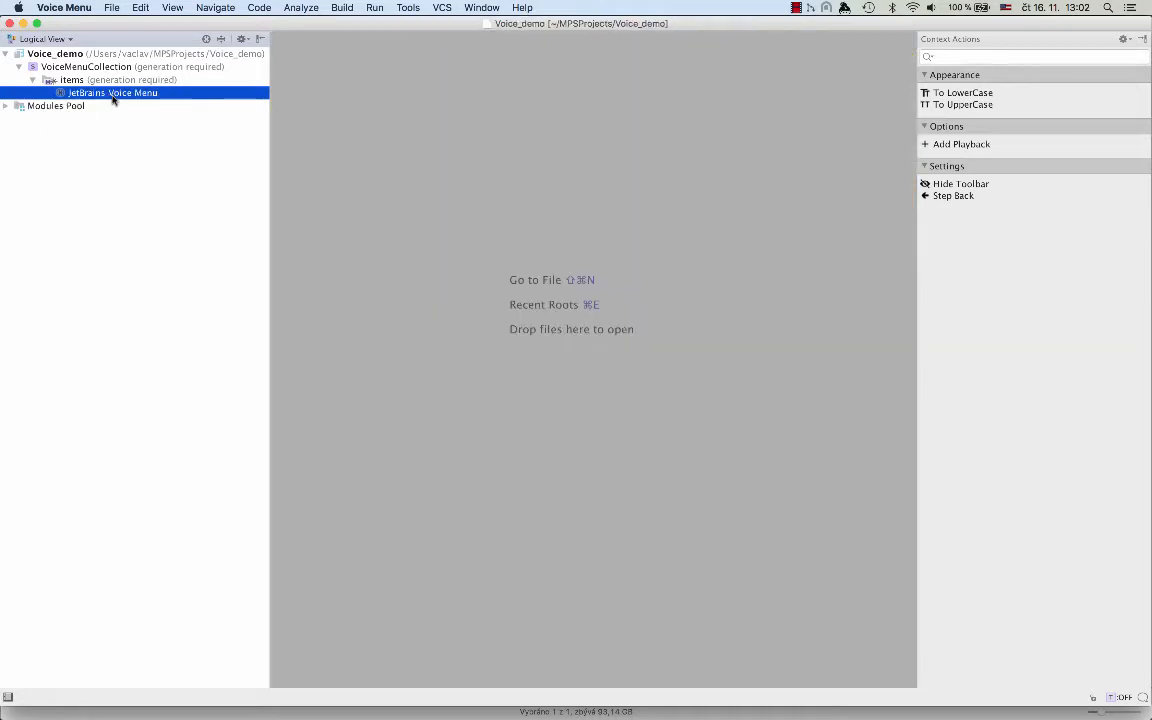
Step: Open the JetBrains Voice Menu in the editor and add a Training activity on button 4
double_click(112, 92)
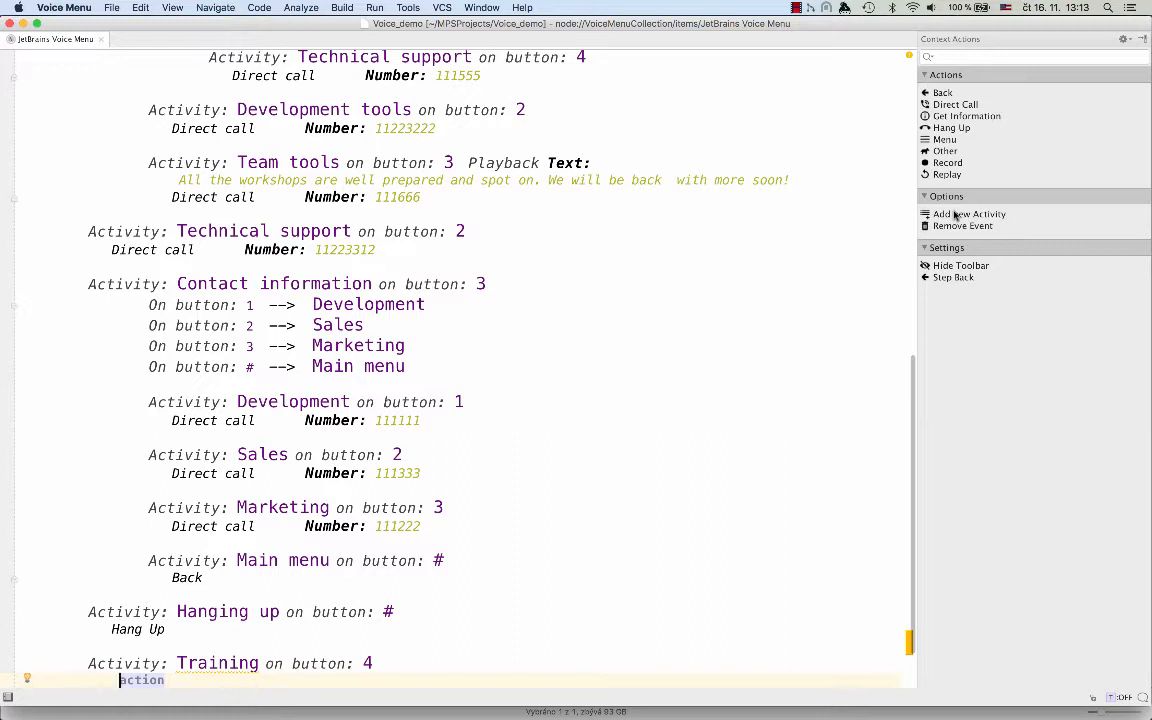
Step: Give the Training activity a Direct call action dialing number 111
scroll("down", 3)
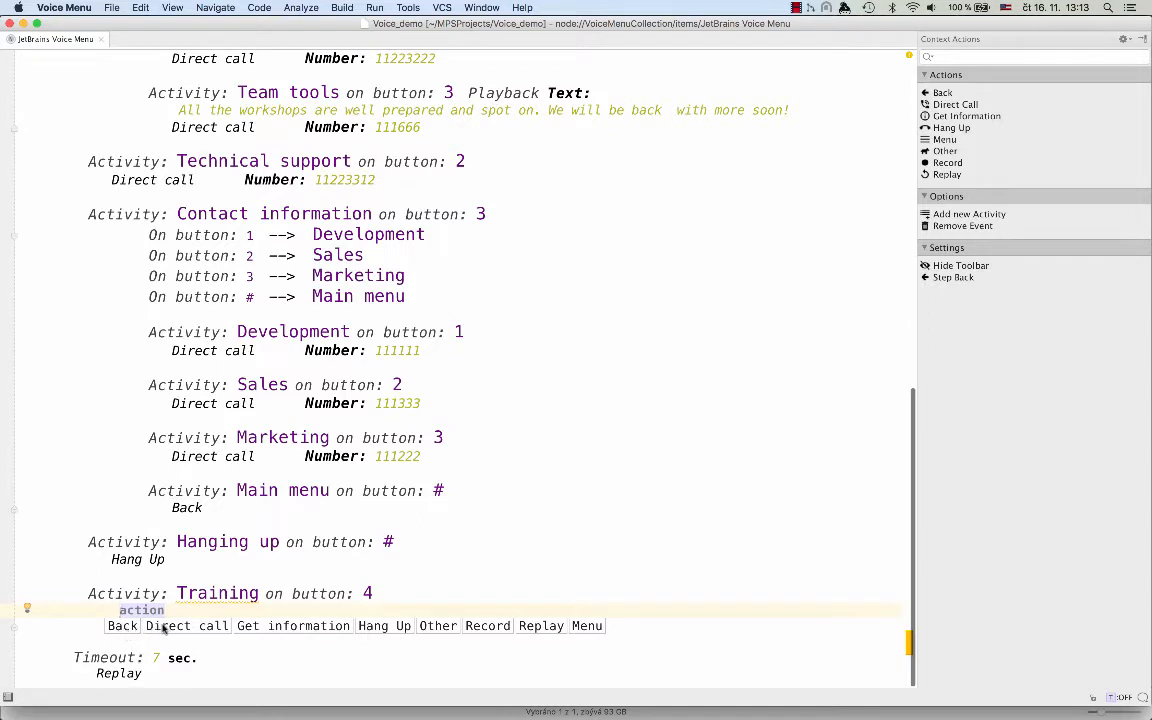
mouse_move(384, 625)
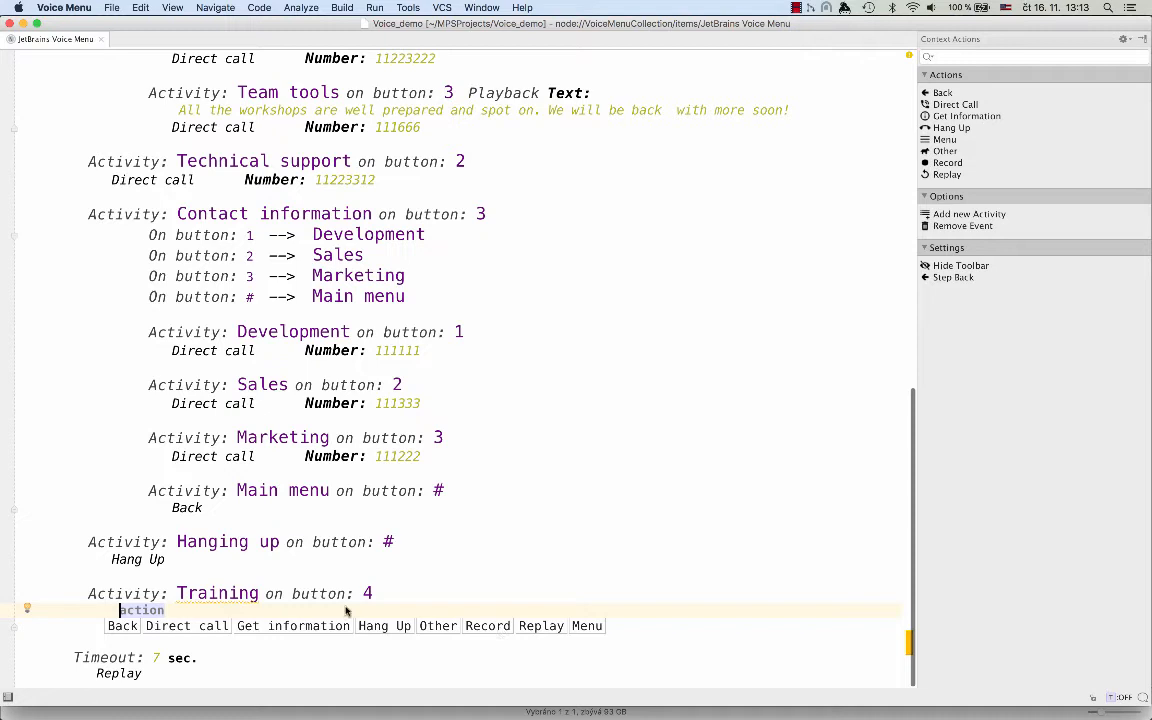
left_click(141, 609)
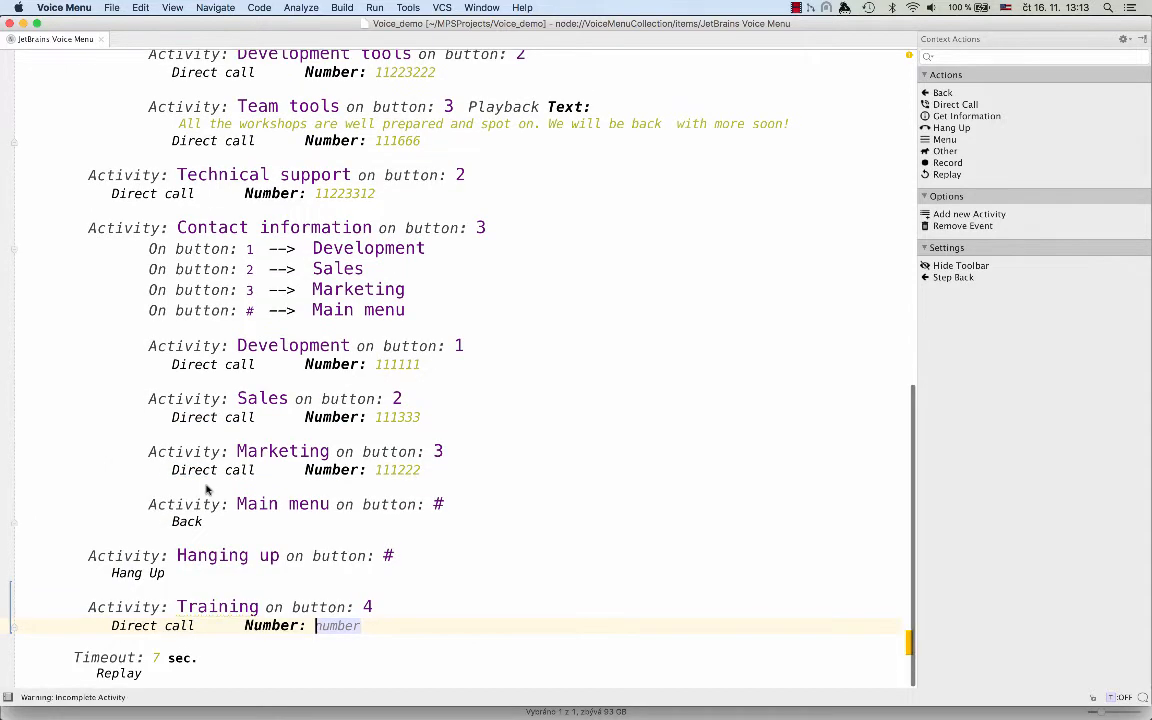
type("111")
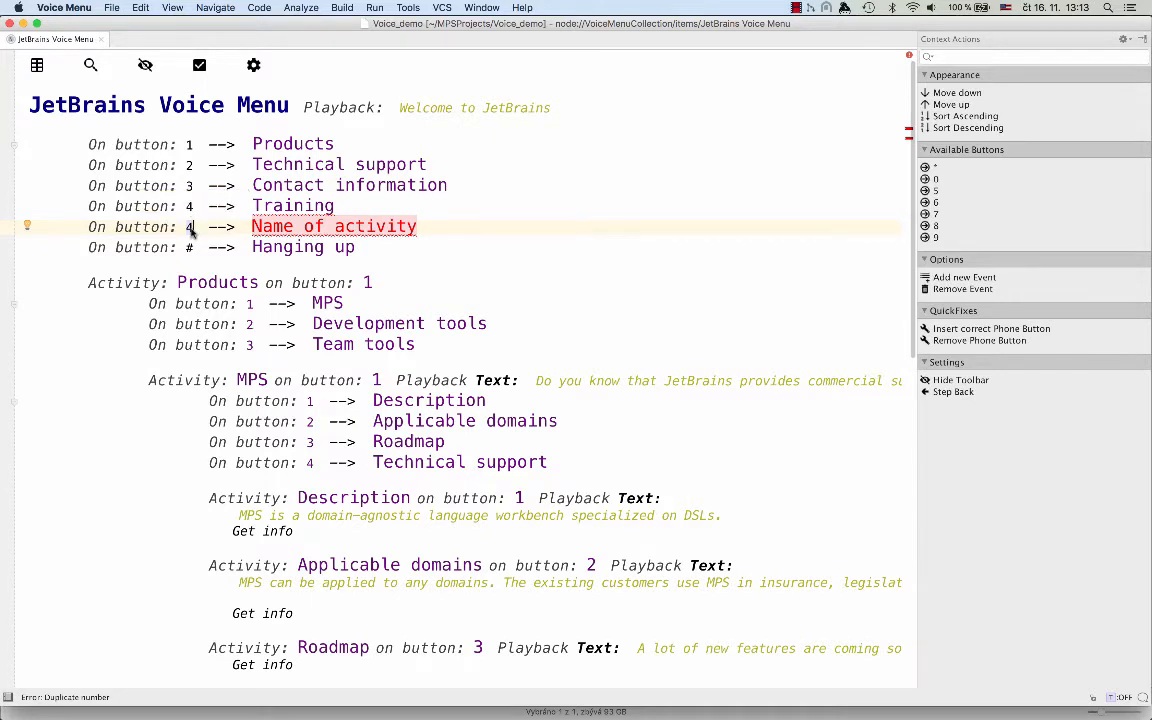
mouse_move(188, 222)
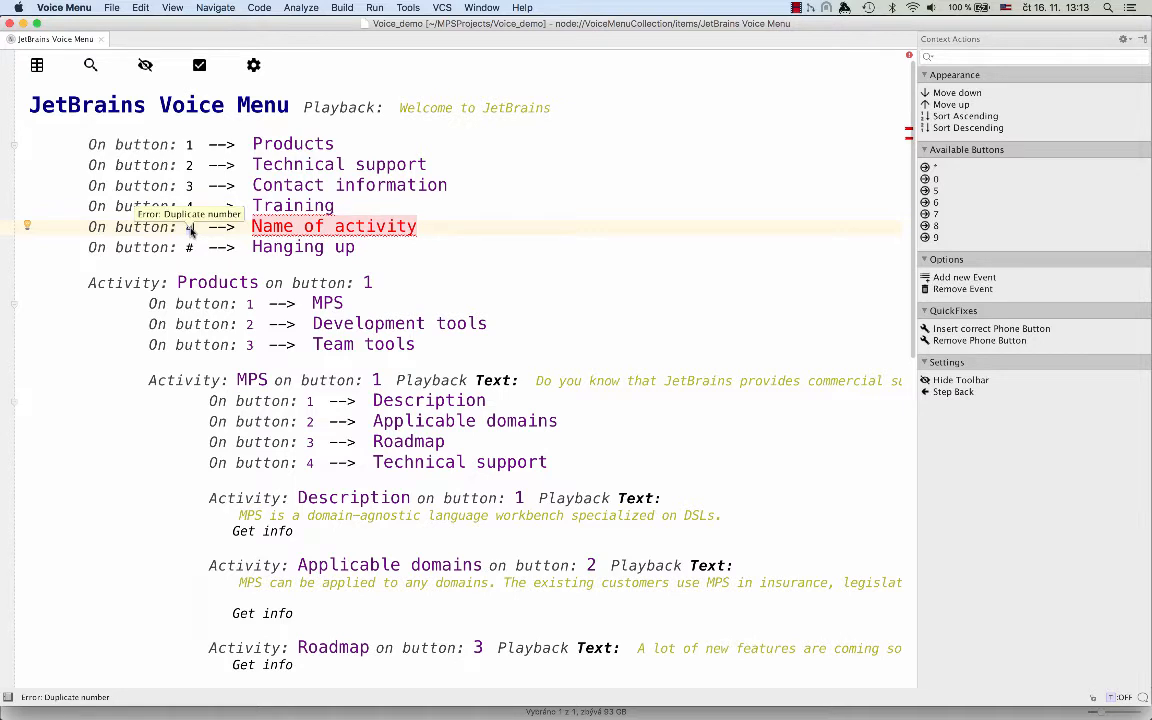
Step: Set the new main-menu entry's button to 'foo', raising the unknown-button warning
type("foo")
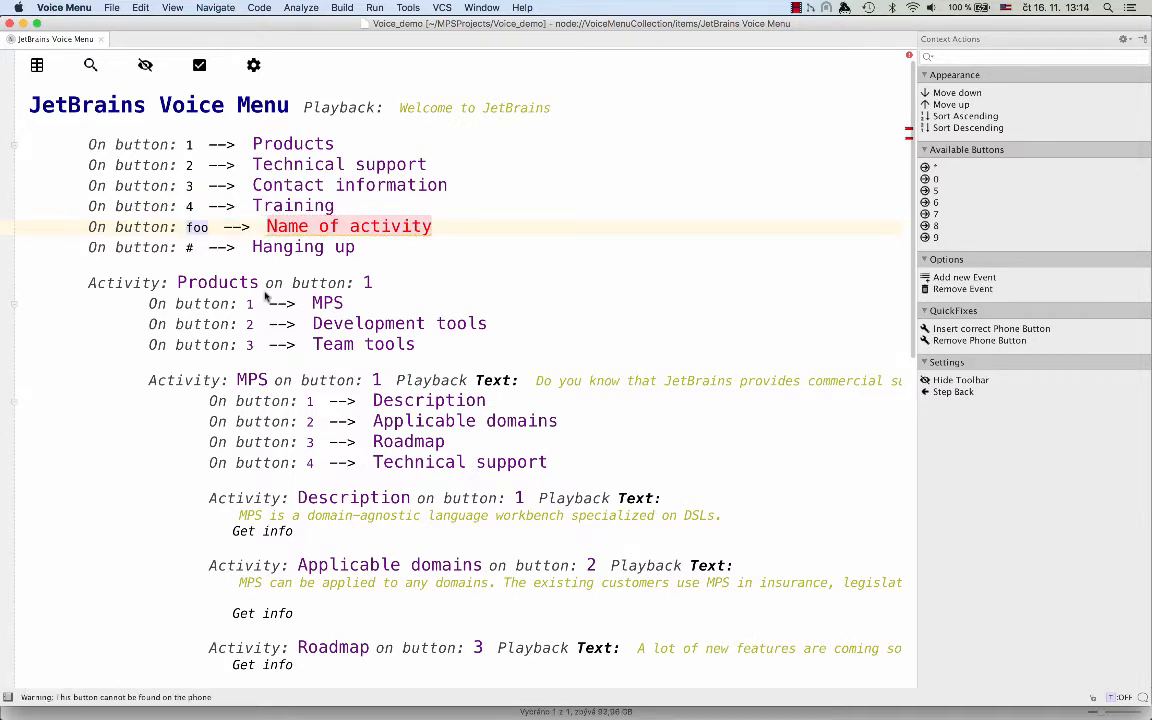
mouse_move(197, 226)
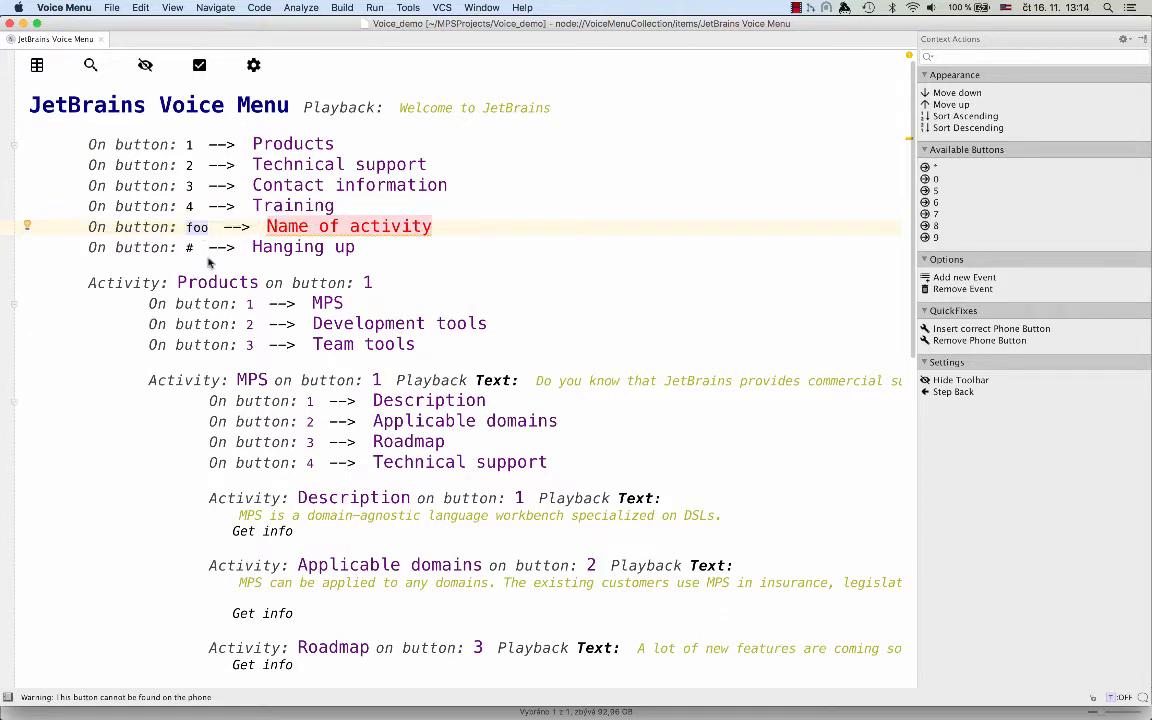
mouse_move(197, 228)
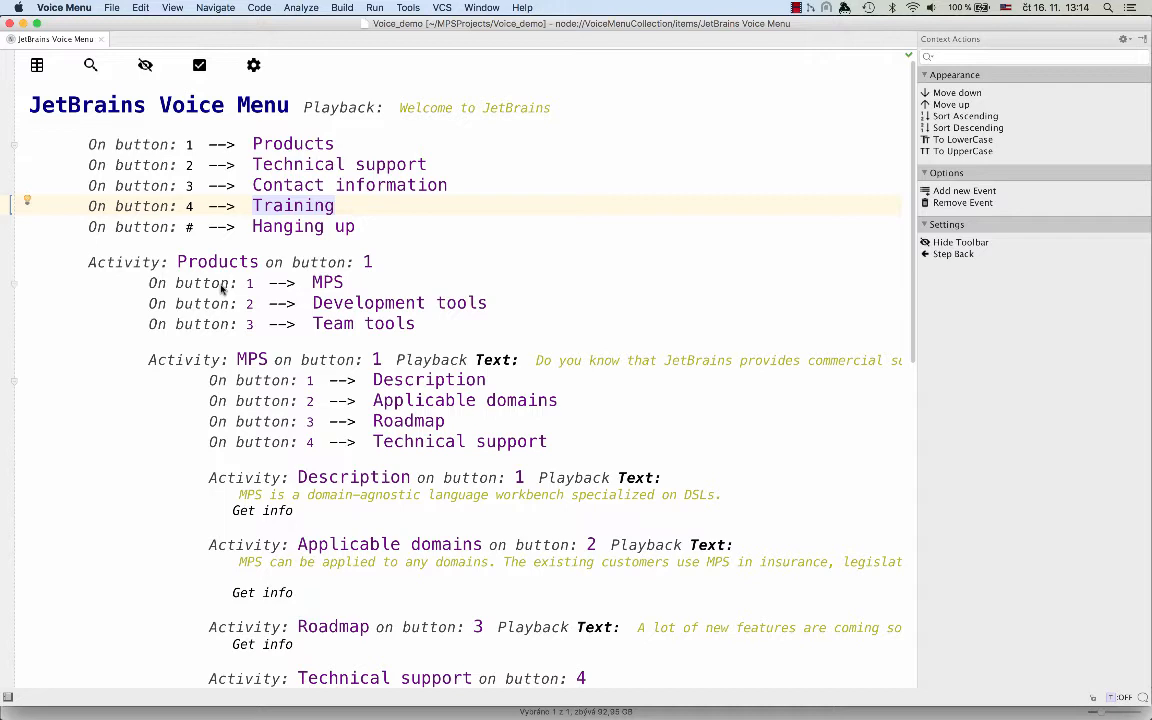
Step: Remove the invalid foo entry so the main menu rebuilds with its five valid options
left_click(355, 39)
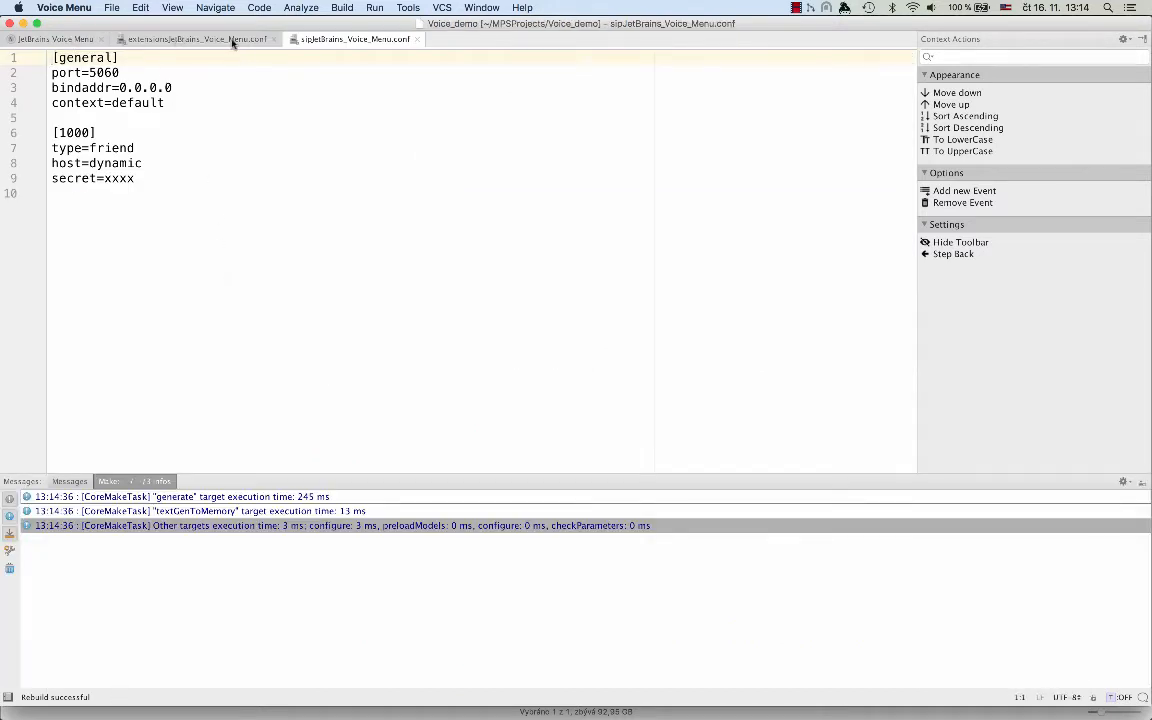
mouse_move(197, 39)
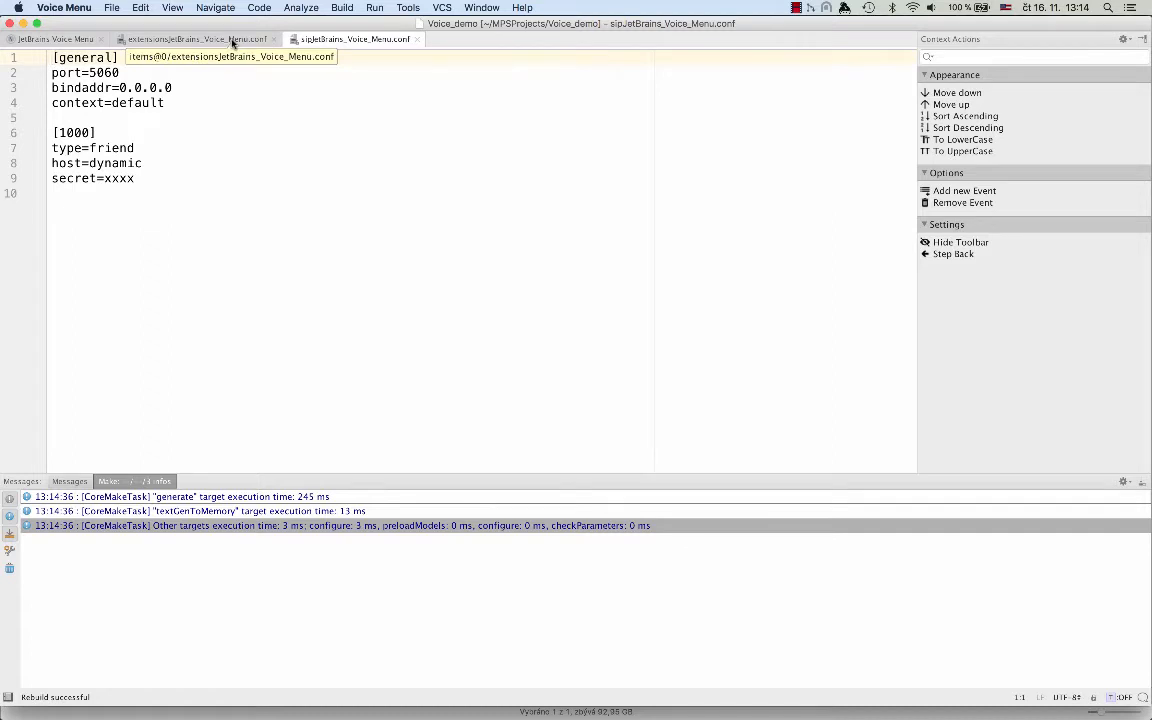
Step: Review the generated extensionsJetBrains_Voice_Menu.conf mapping buttons 1–4 and # to Goto targets
left_click(195, 39)
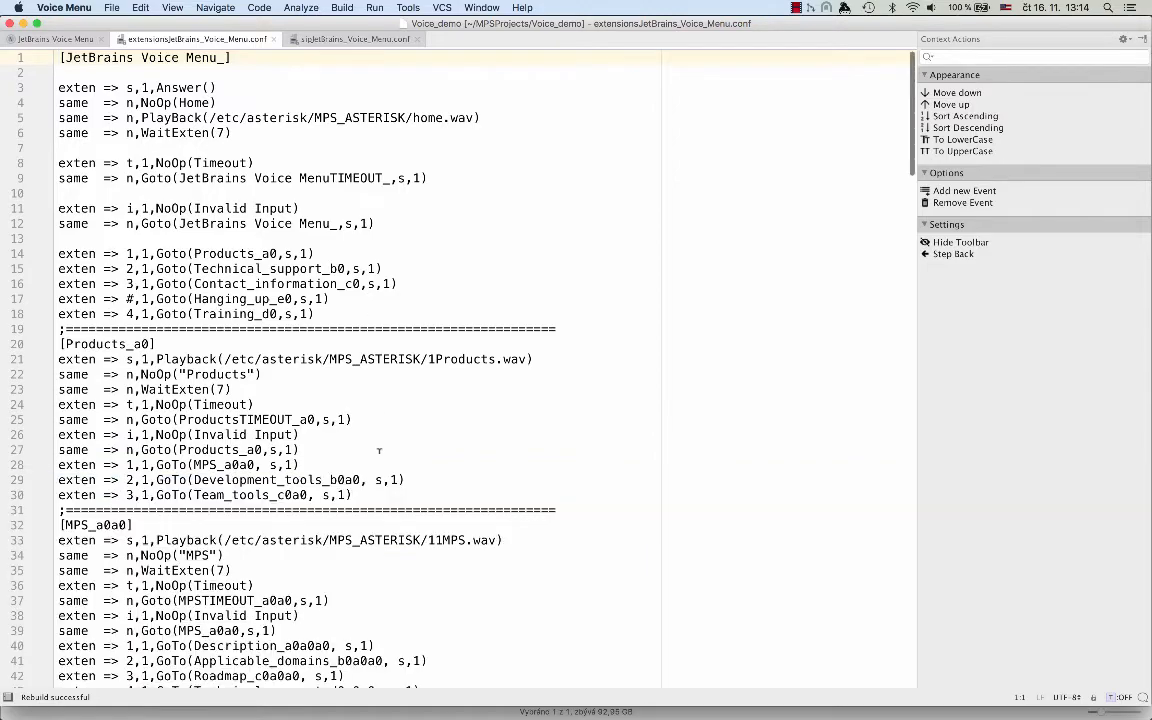
scroll("down", 3)
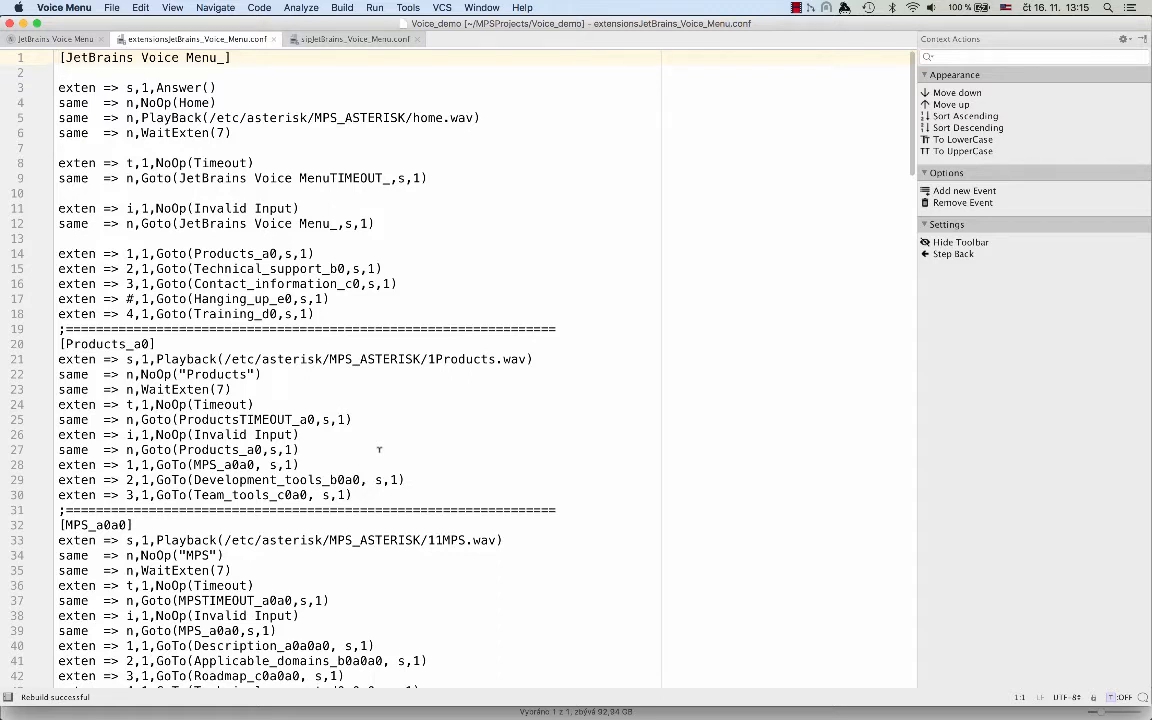
mouse_move(884, 195)
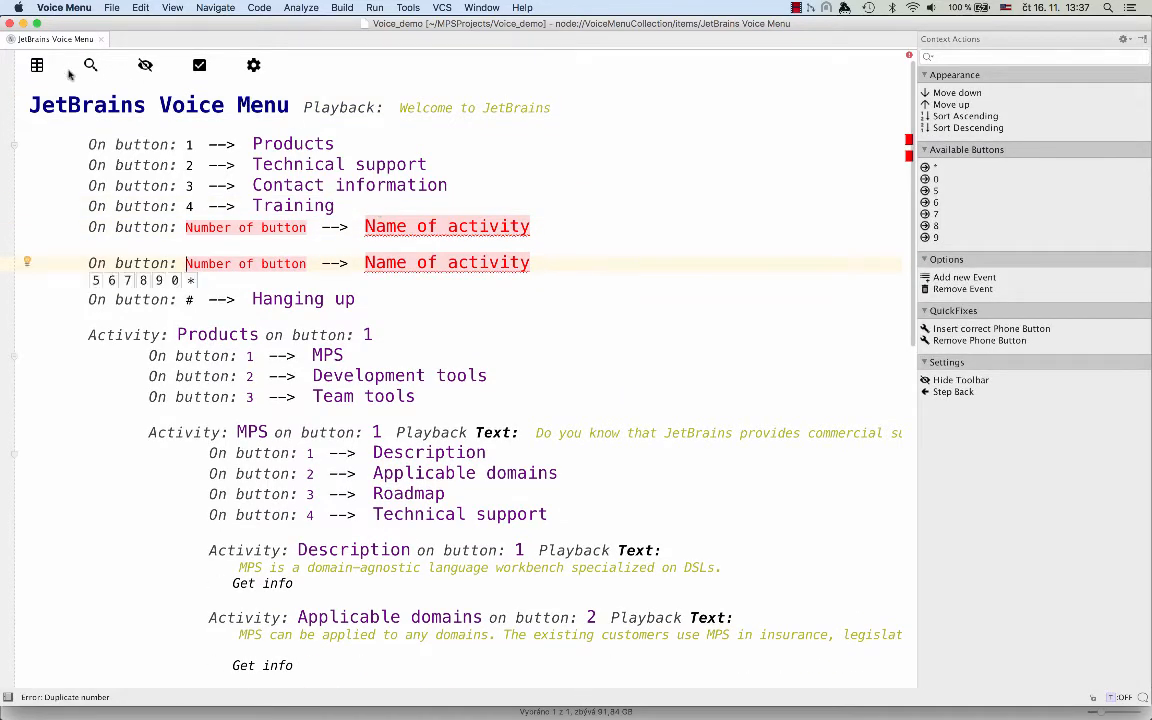
Step: Show the JetBrains Voice Menu's buttons and activities in tabular notation
left_click(37, 65)
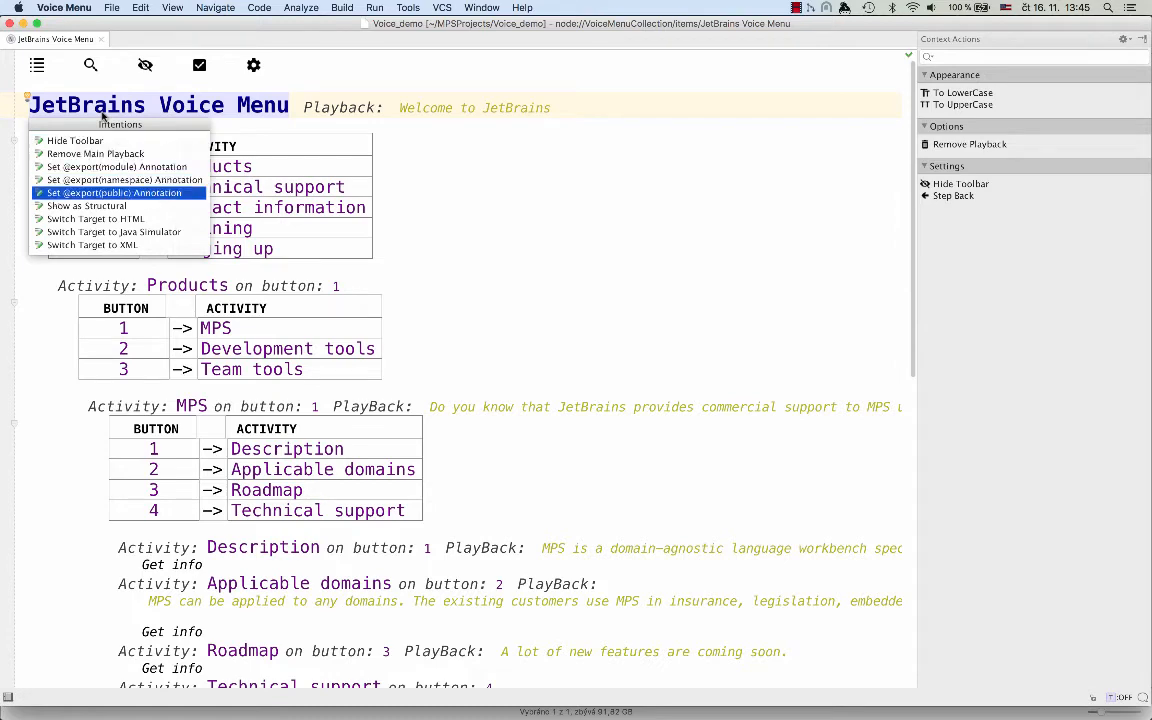
Step: Switch the generation target to HTML, rebuild, and view the result in Safari
key("Escape")
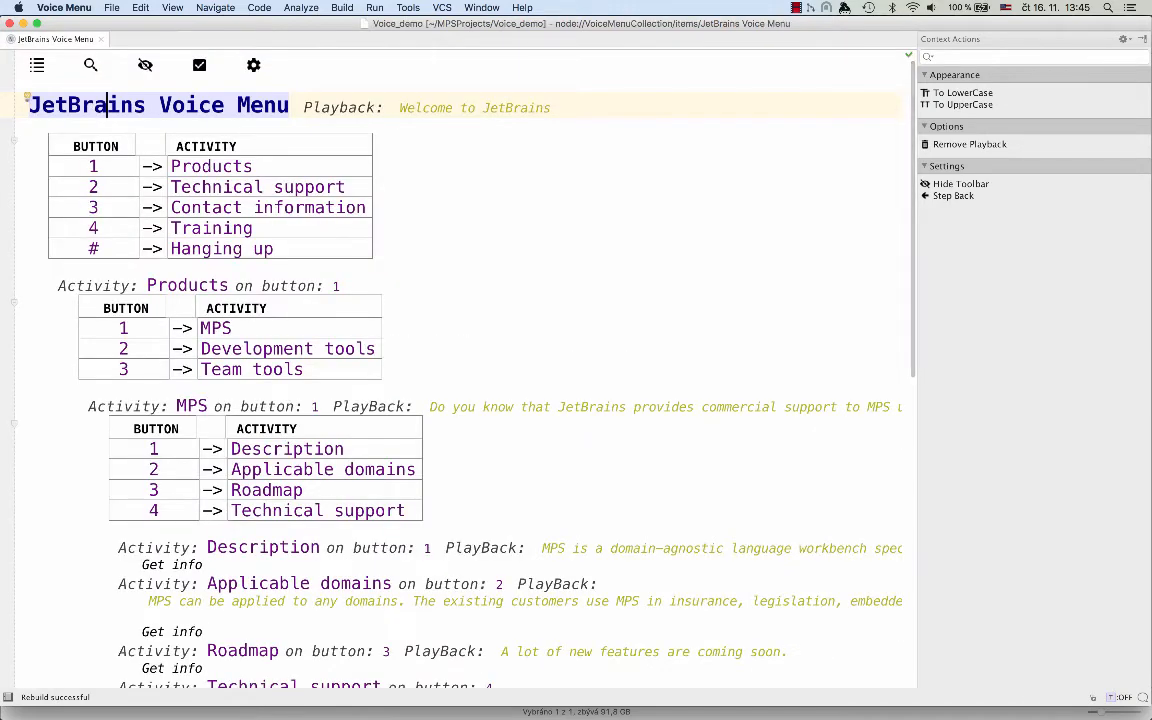
key("alt+Return")
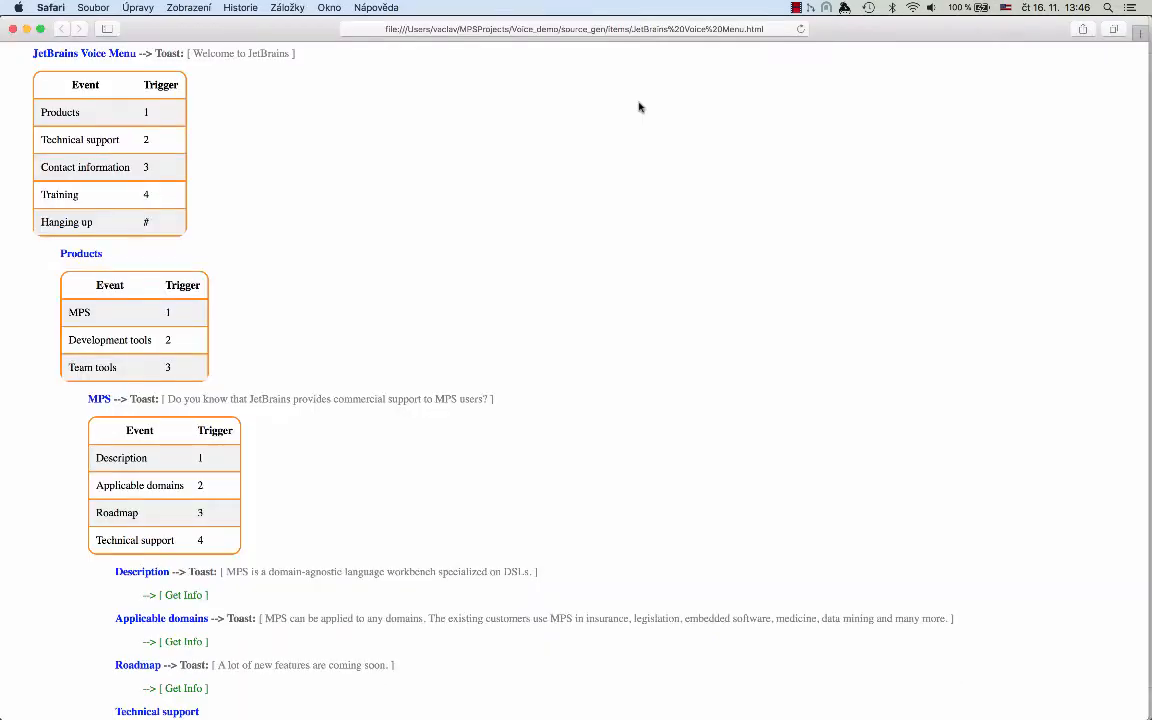
Step: Scroll through the generated JetBrains Voice Menu.html events and triggers in Safari
scroll("down", 3)
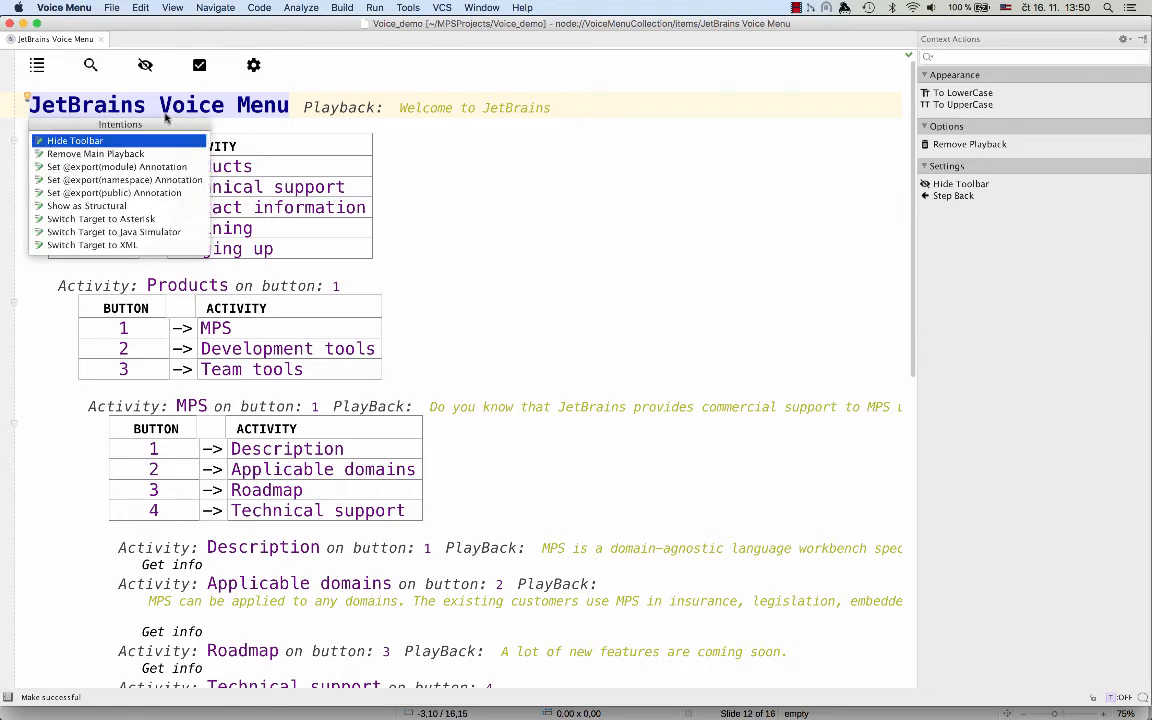
mouse_move(113, 231)
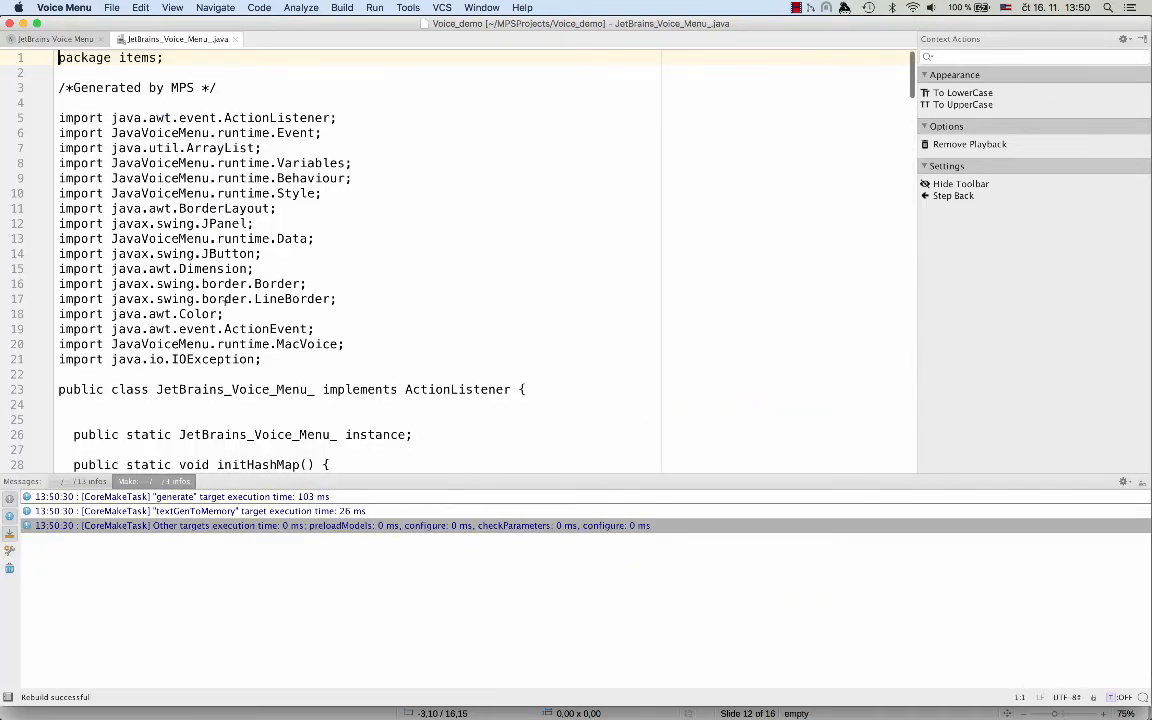
Step: Scroll through the generated Java simulator class for the JetBrains Voice Menu
scroll("down", 3)
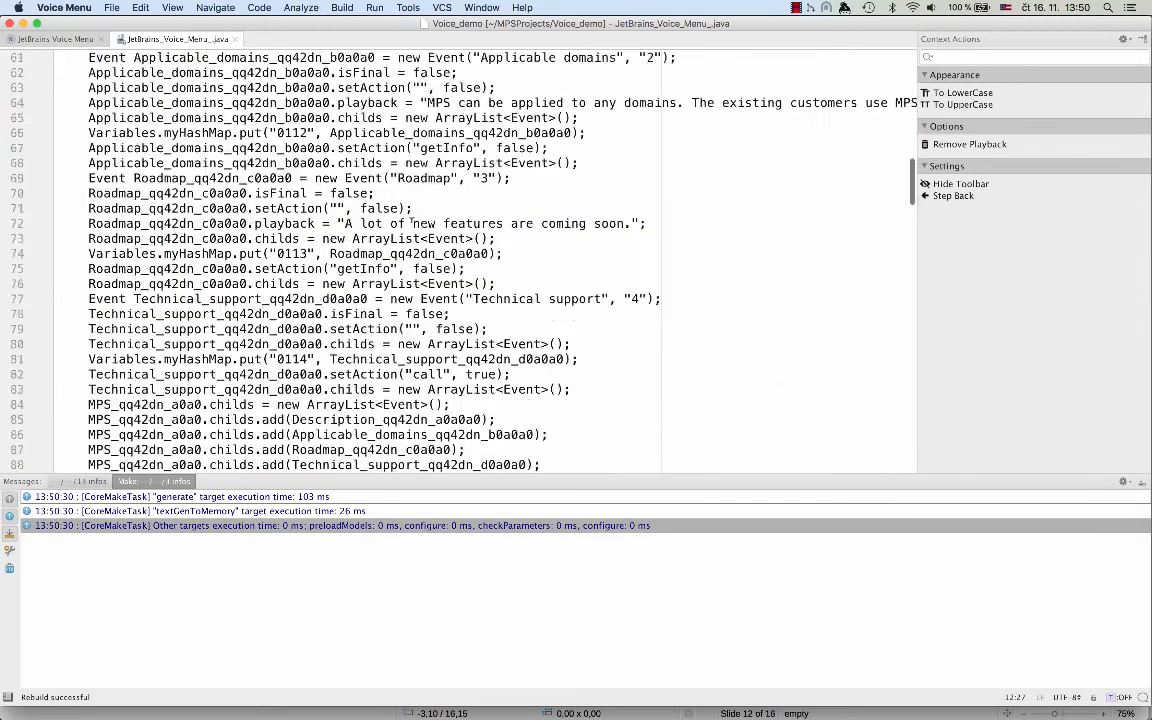
scroll("down", 3)
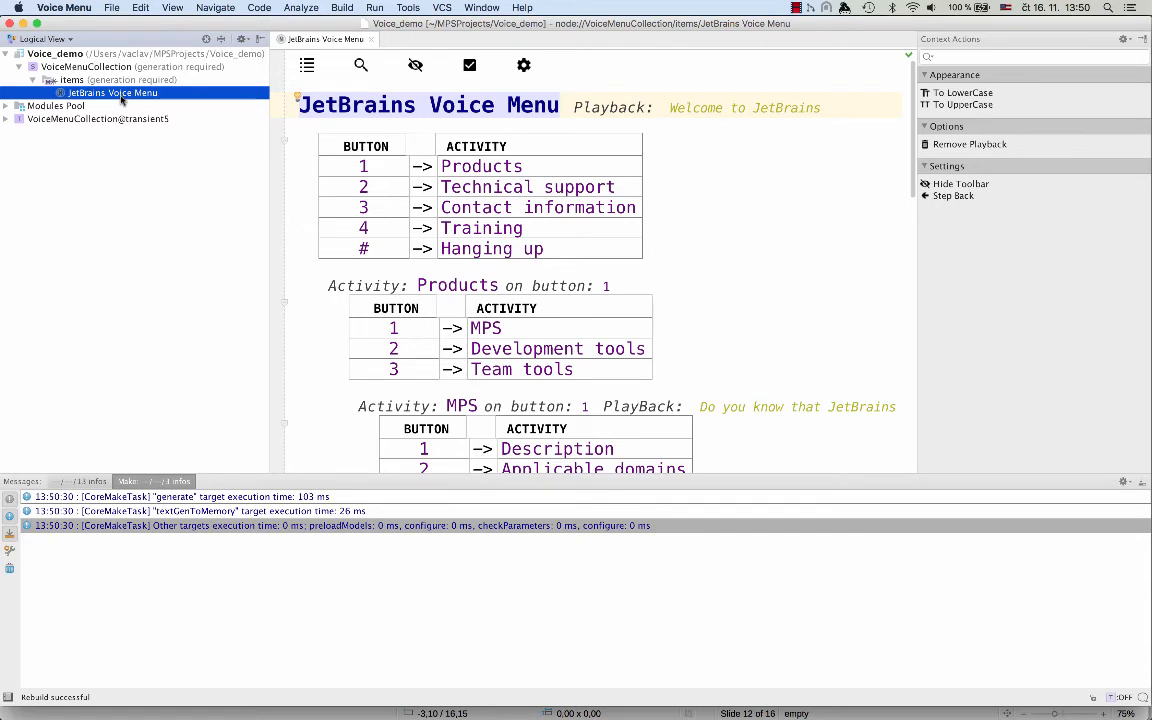
Step: Run the JetBrains Voice Menu node in the JetPhone simulator, start the call and choose Products then MPS
right_click(112, 92)
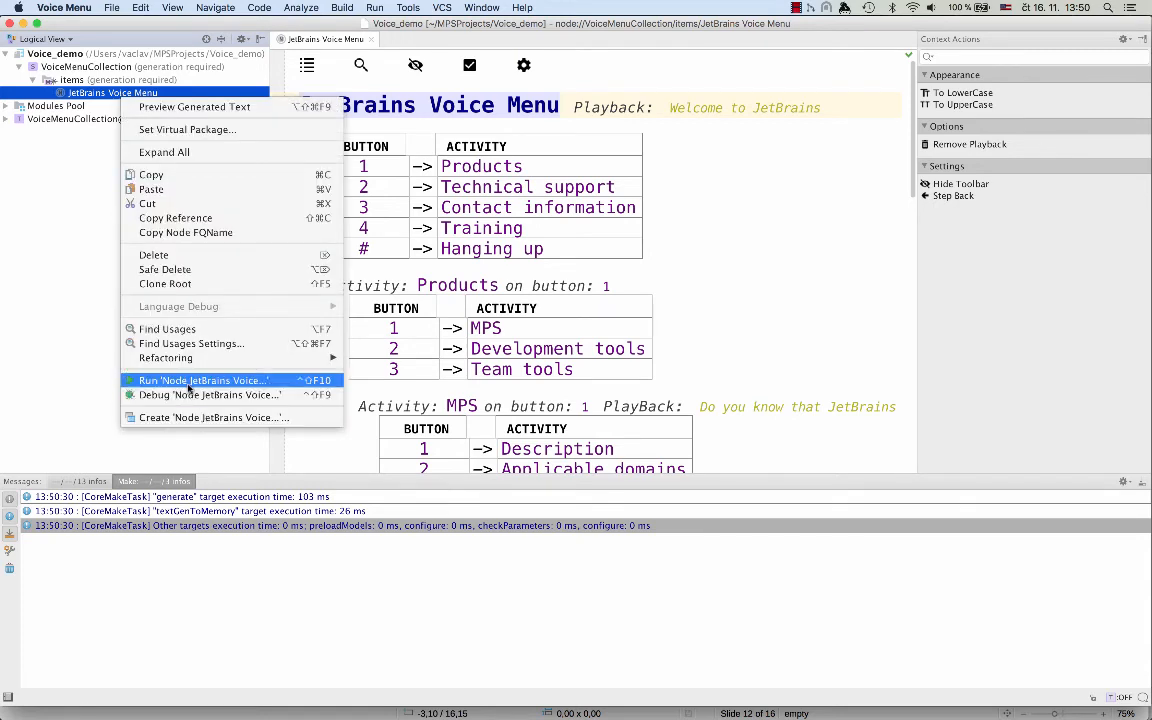
left_click(202, 380)
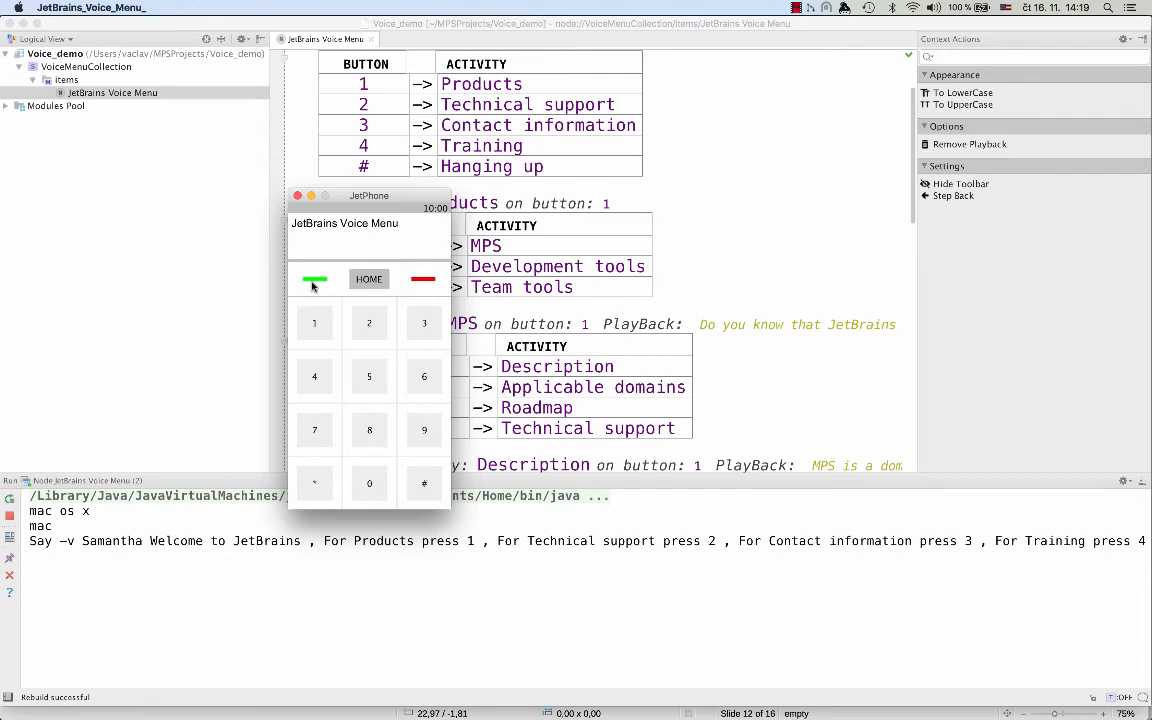
left_click(314, 323)
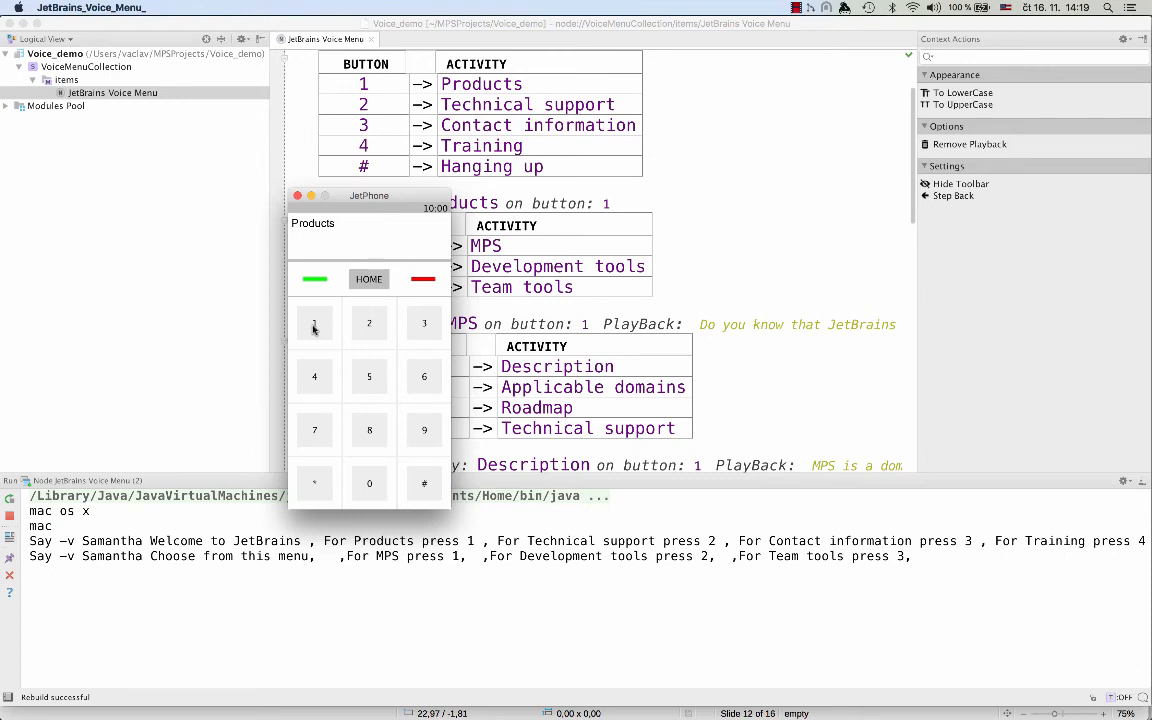
left_click(314, 323)
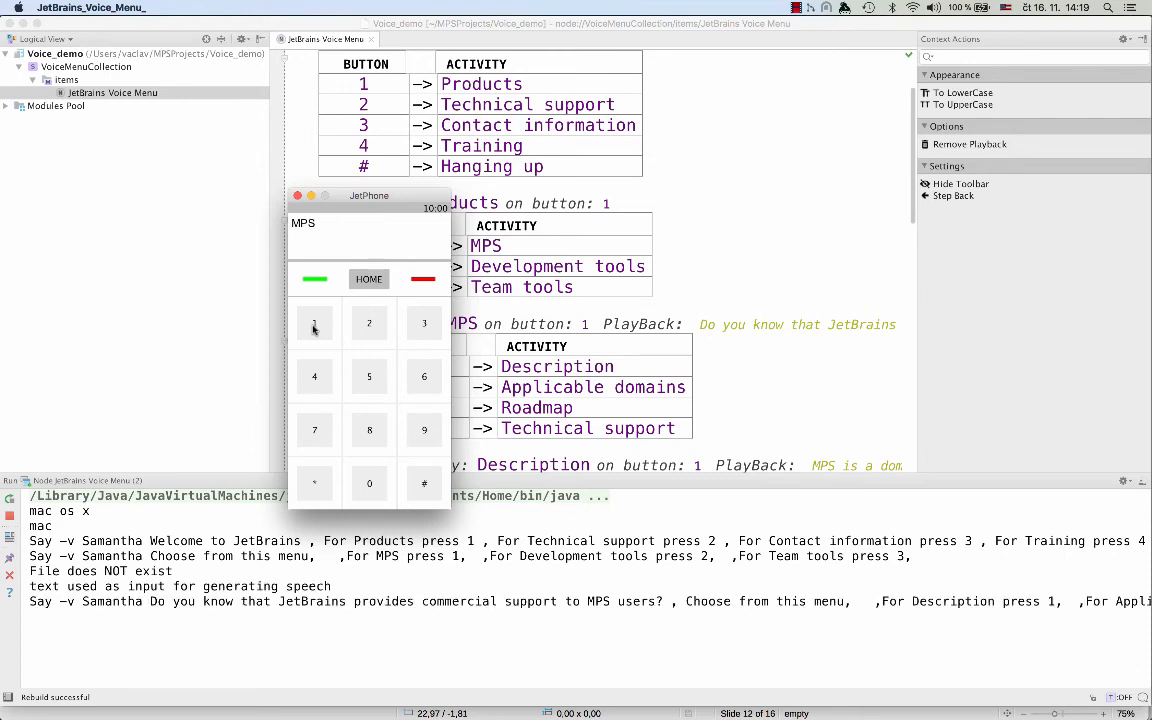